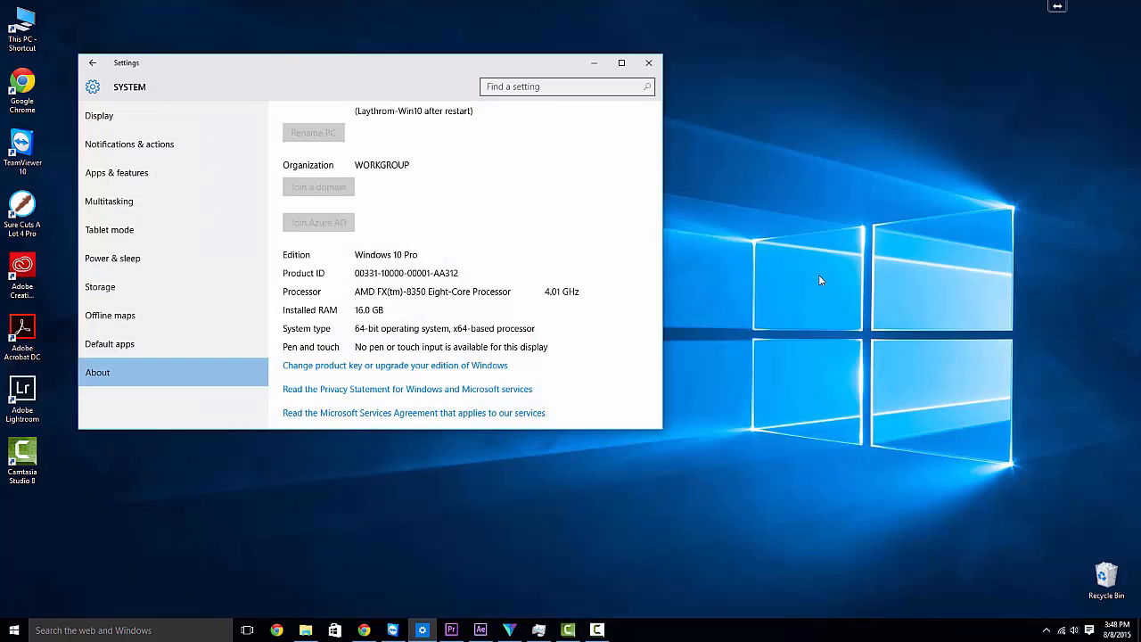
Scroll through the About page, then close the Settings window
scroll("down", 3)
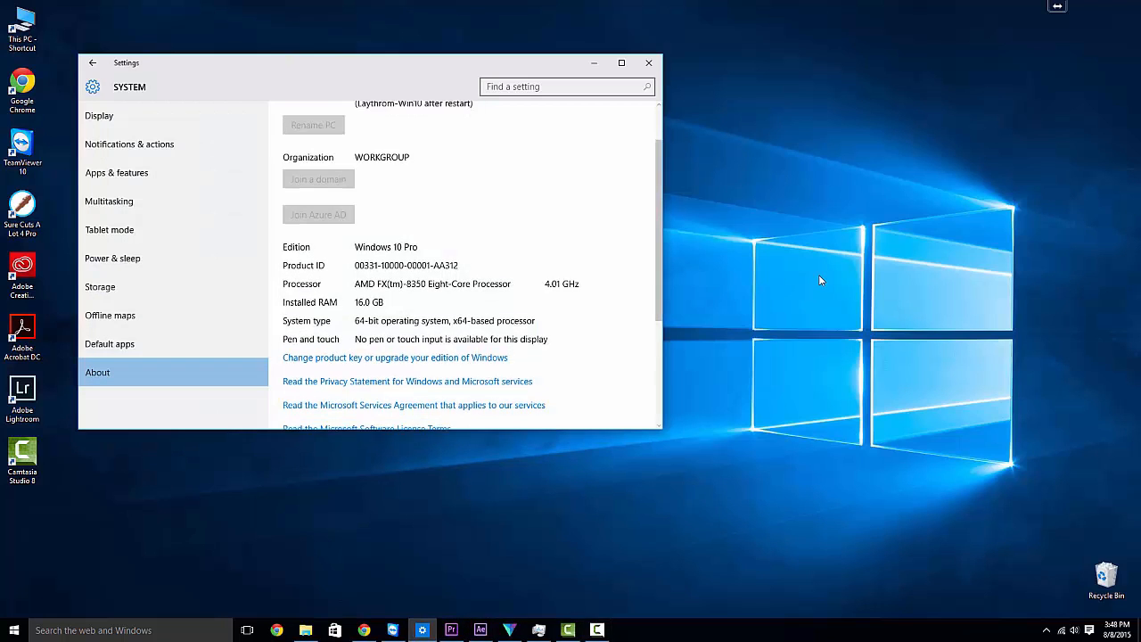
scroll("down", 3)
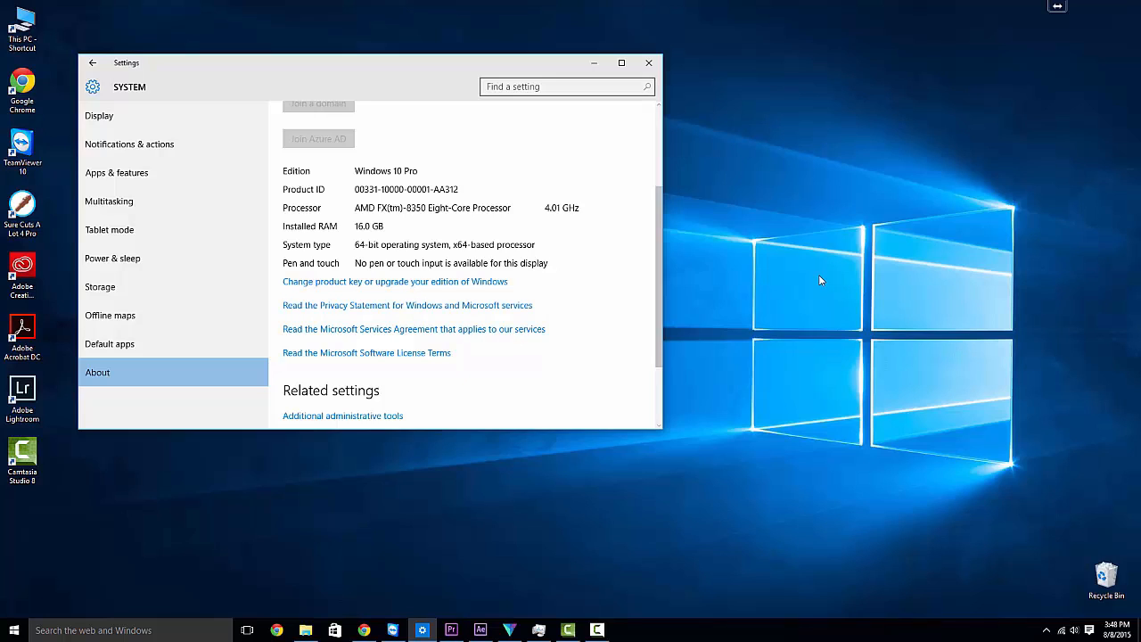
left_click(649, 63)
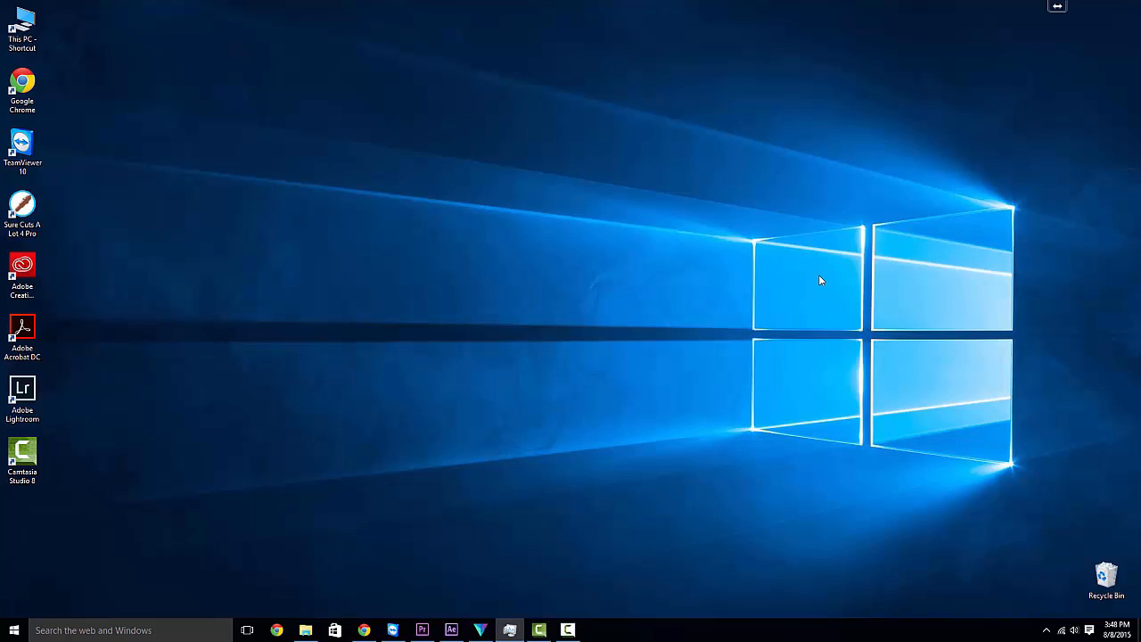
mouse_move(422, 630)
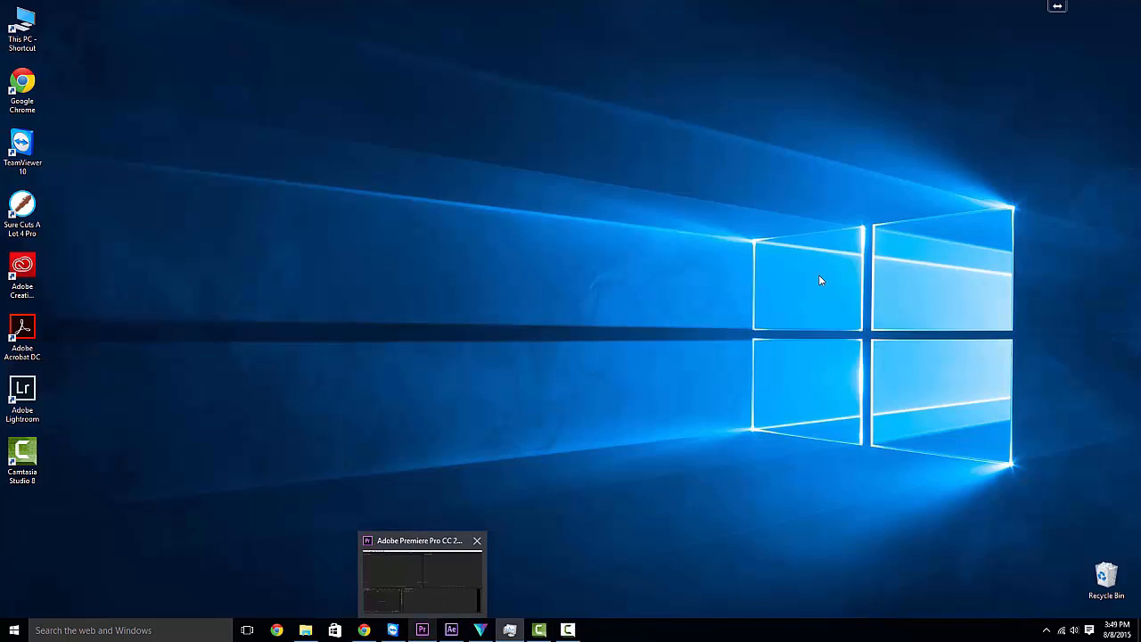
Bring up Premiere Pro and After Effects, dismissing the After Effects welcome screen
left_click(421, 571)
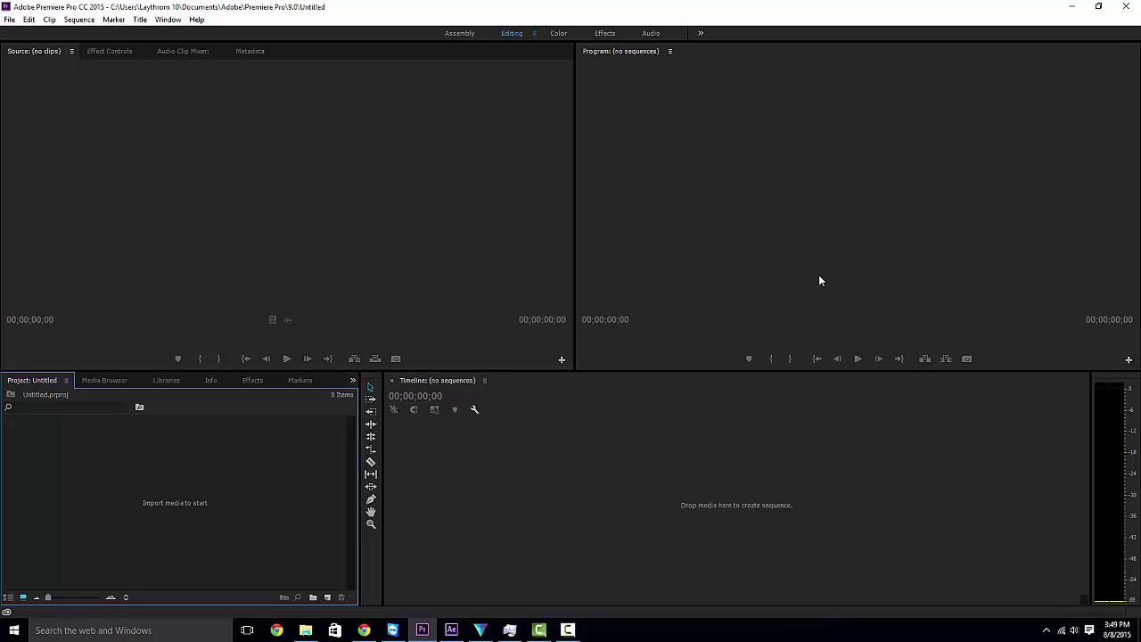
left_click(451, 630)
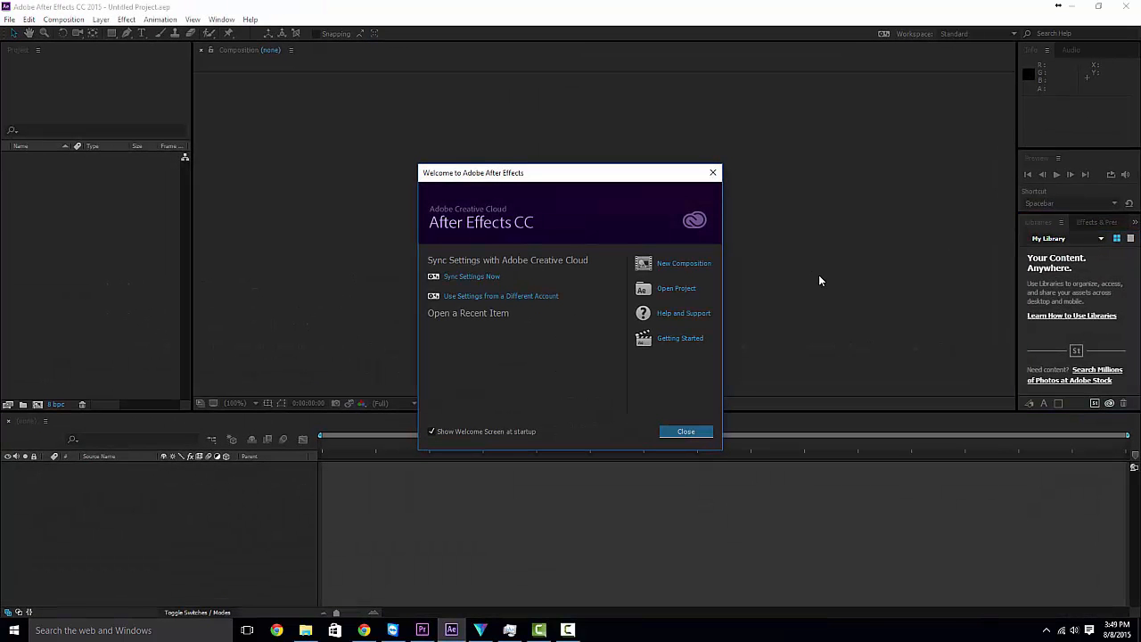
left_click(686, 431)
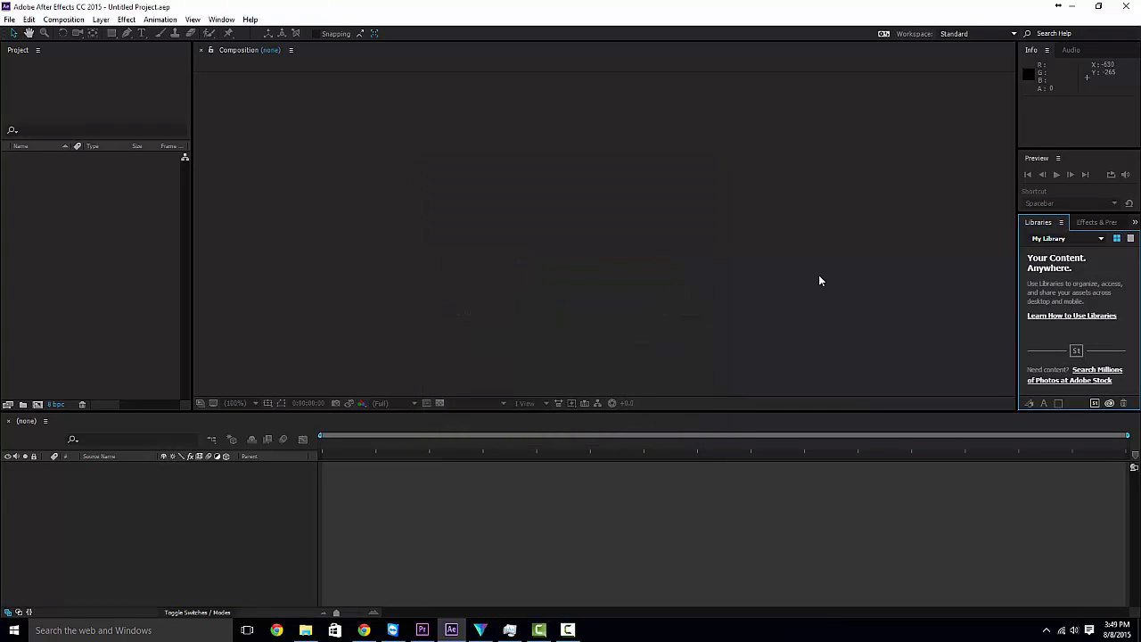
mouse_move(820, 280)
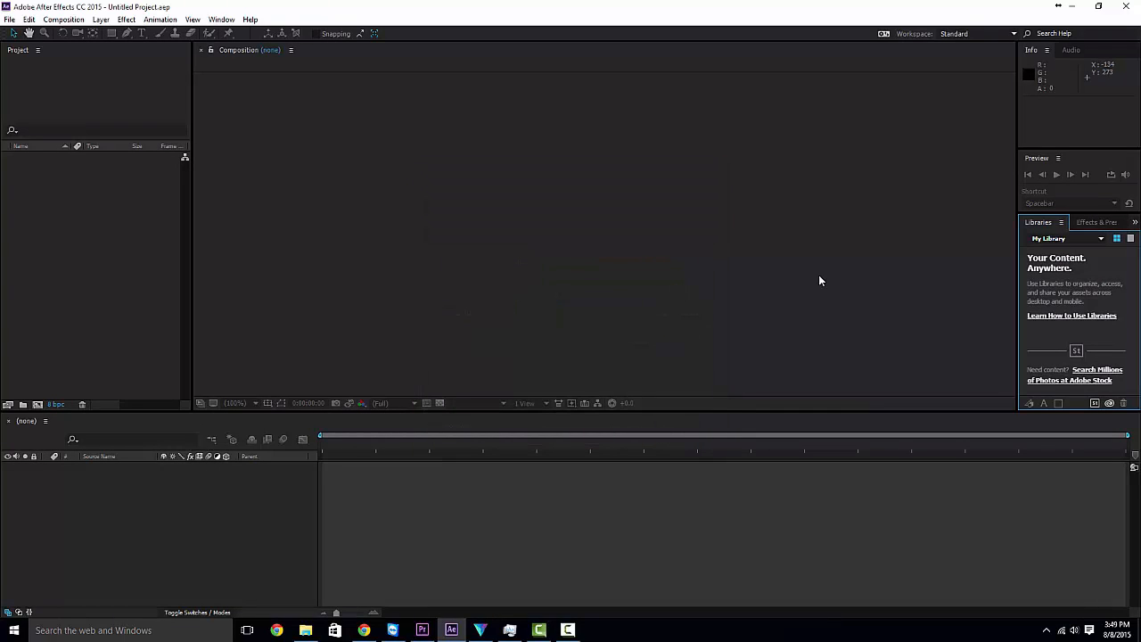
Bring HitFilm 3 Pro to the front with its empty composite shot
left_click(480, 630)
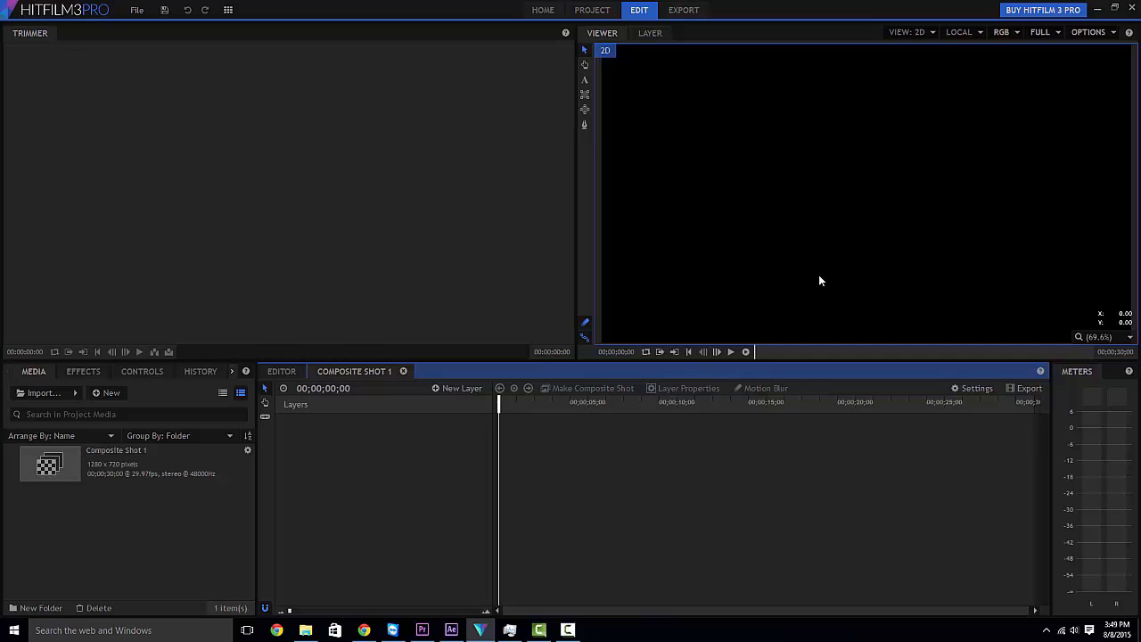
mouse_move(820, 281)
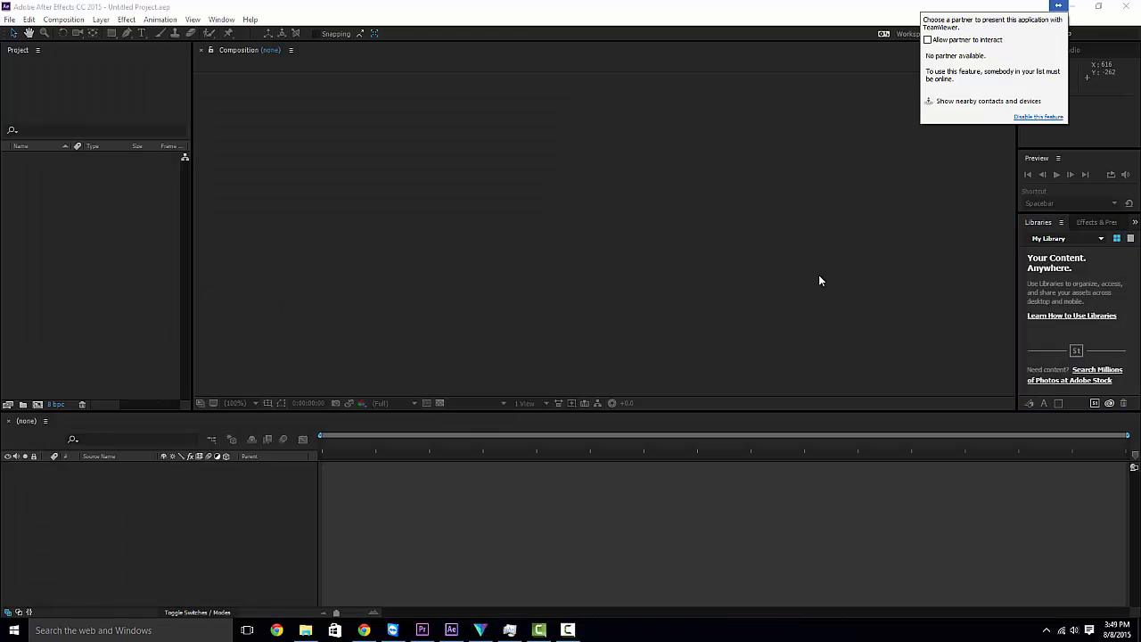
left_click(422, 630)
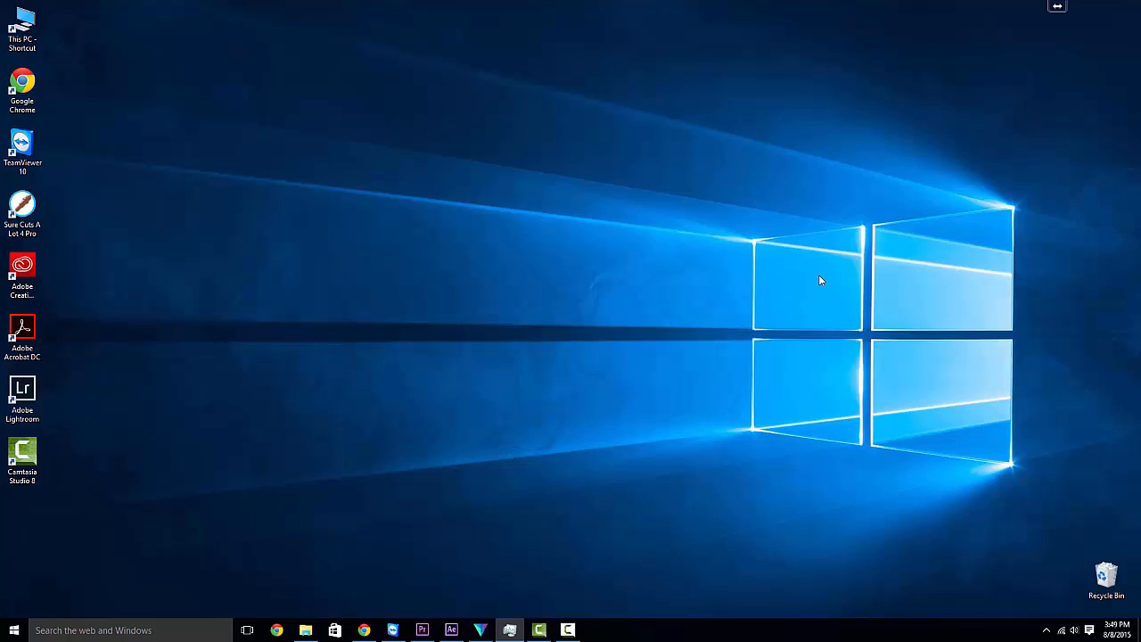
mouse_move(421, 630)
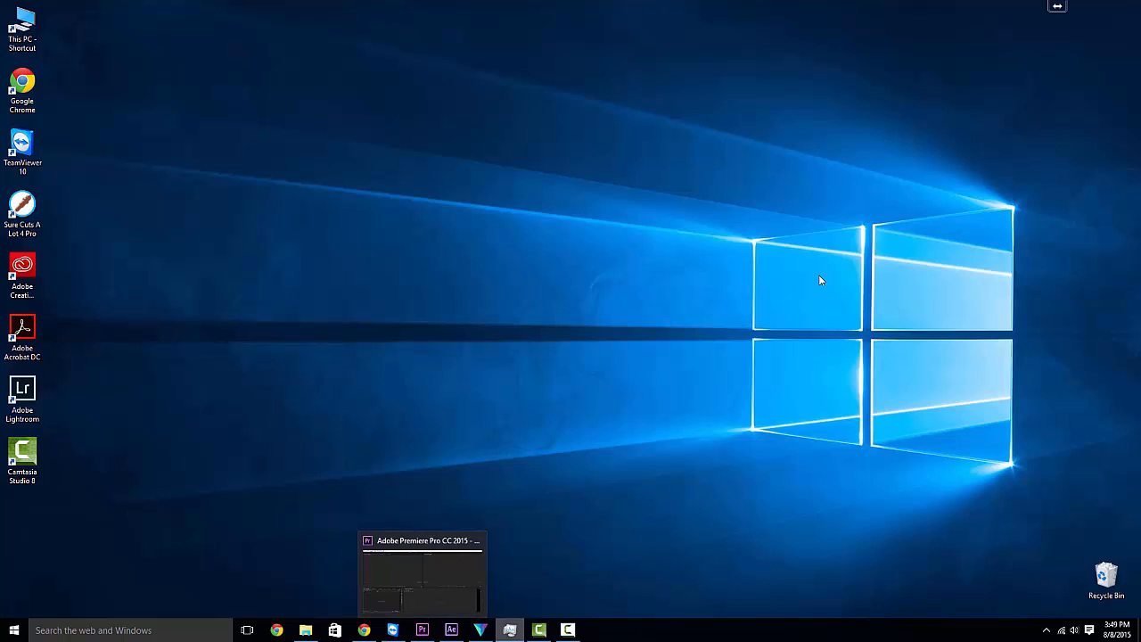
left_click(480, 630)
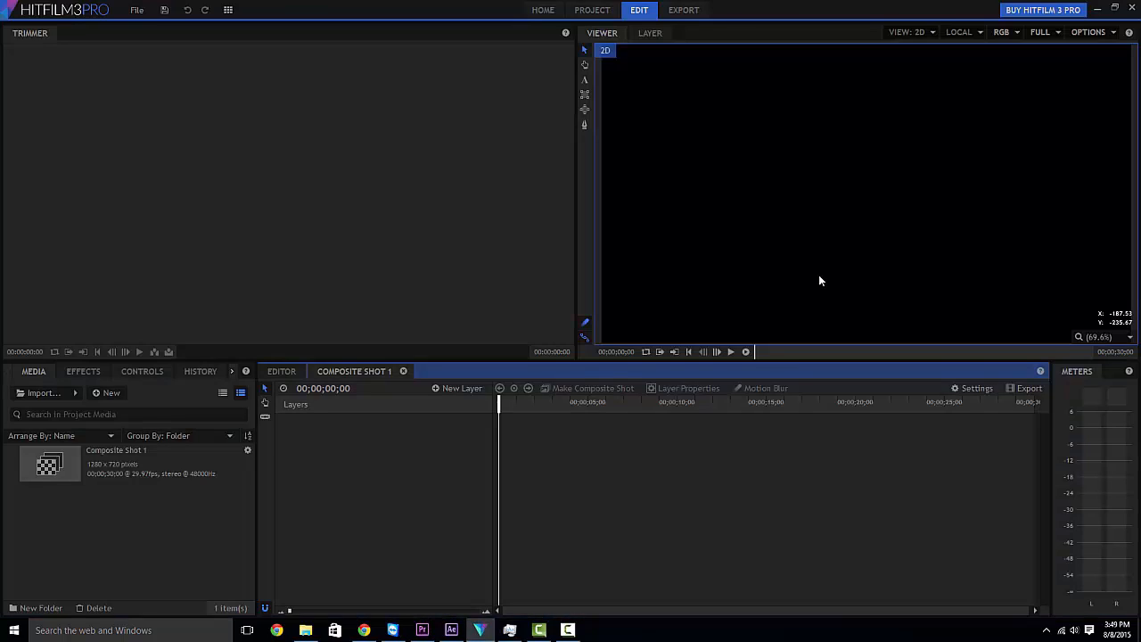
mouse_move(820, 281)
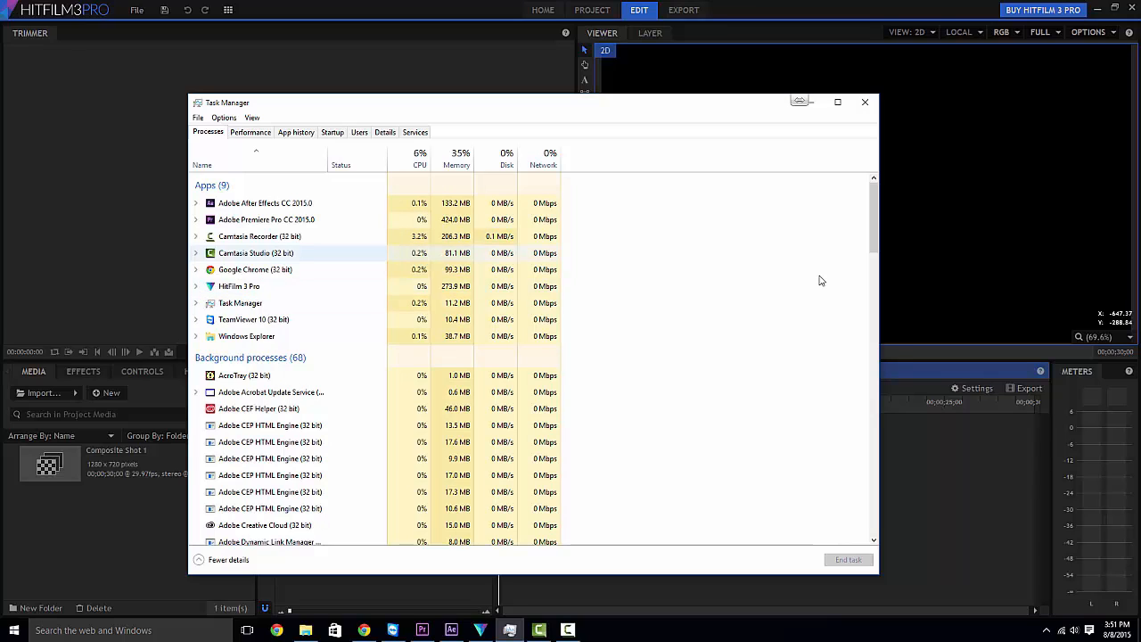
View the CPU graph on Task Manager's Performance tab, then minimize it to reveal HitFilm
left_click(250, 132)
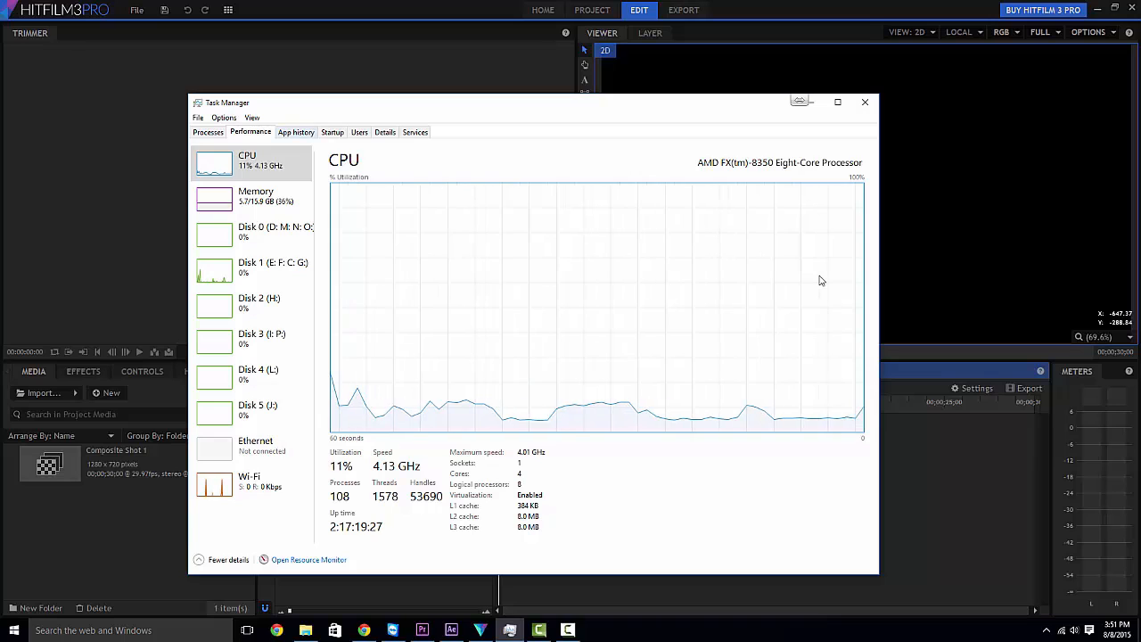
left_click(864, 101)
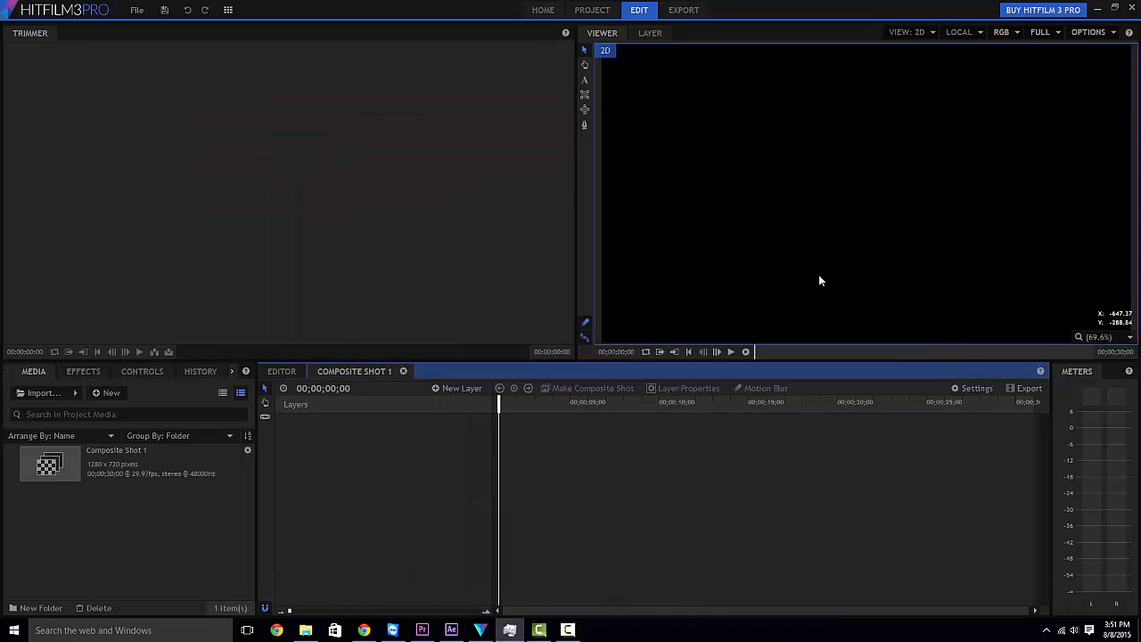